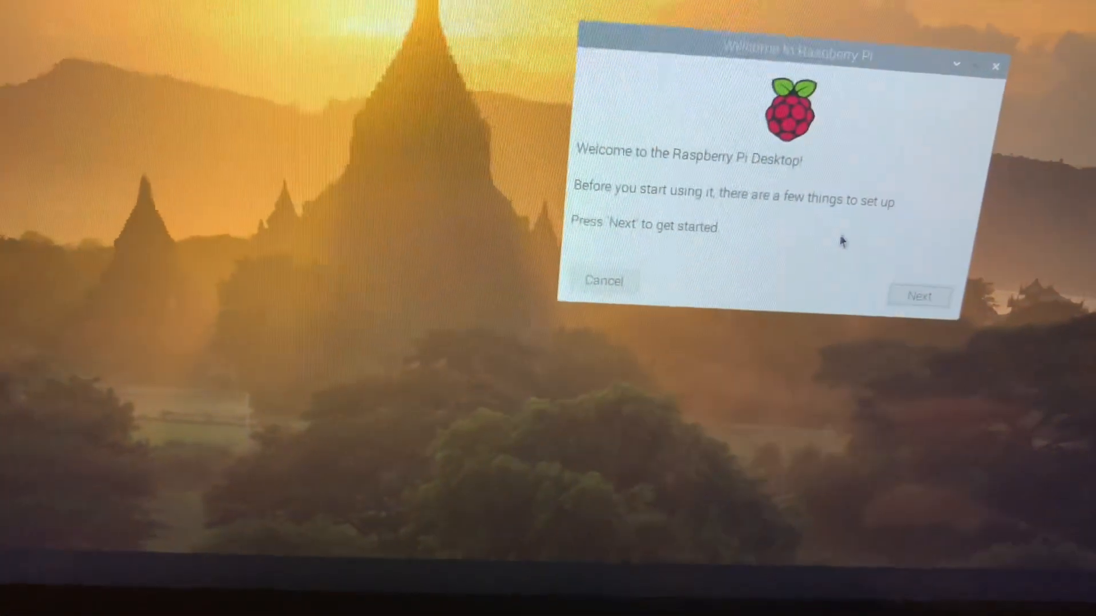
Advance past the Welcome to Raspberry Pi greeting to the Set Country page
{"action": "left_click", "coordinate": [918, 296]}
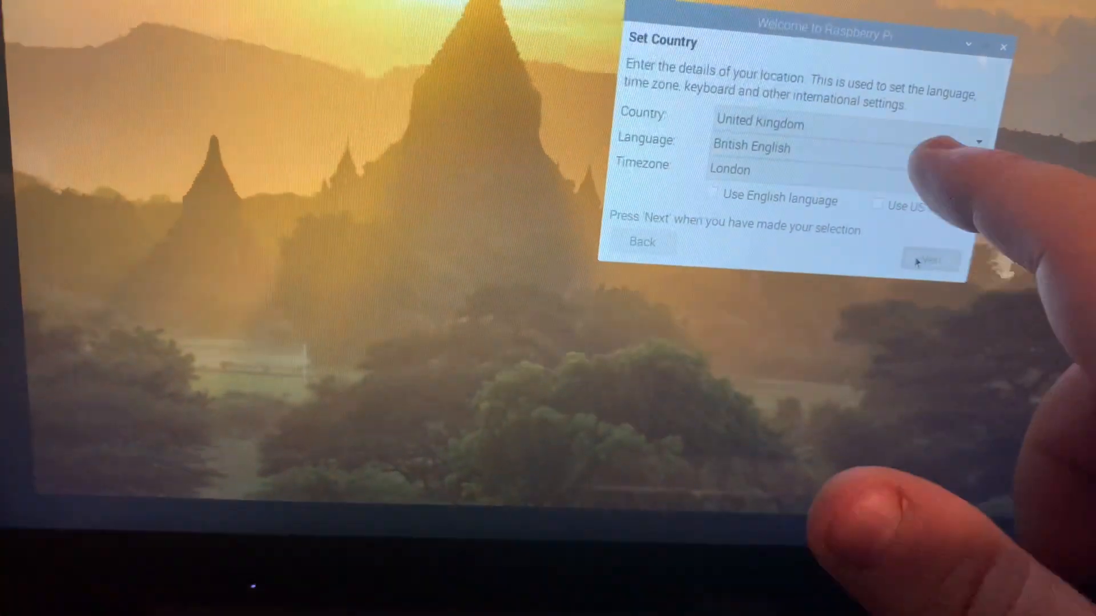
Choose Ireland as the country, with English language and Dublin timezone, and apply it
{"action": "left_click", "coordinate": [838, 124]}
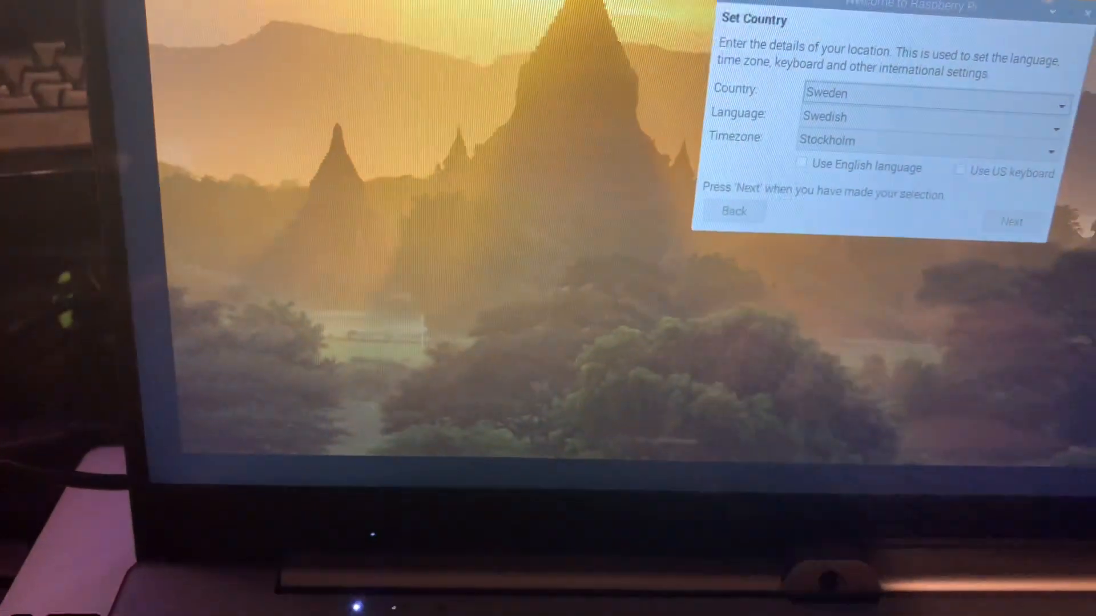
{"action": "left_click", "coordinate": [929, 93]}
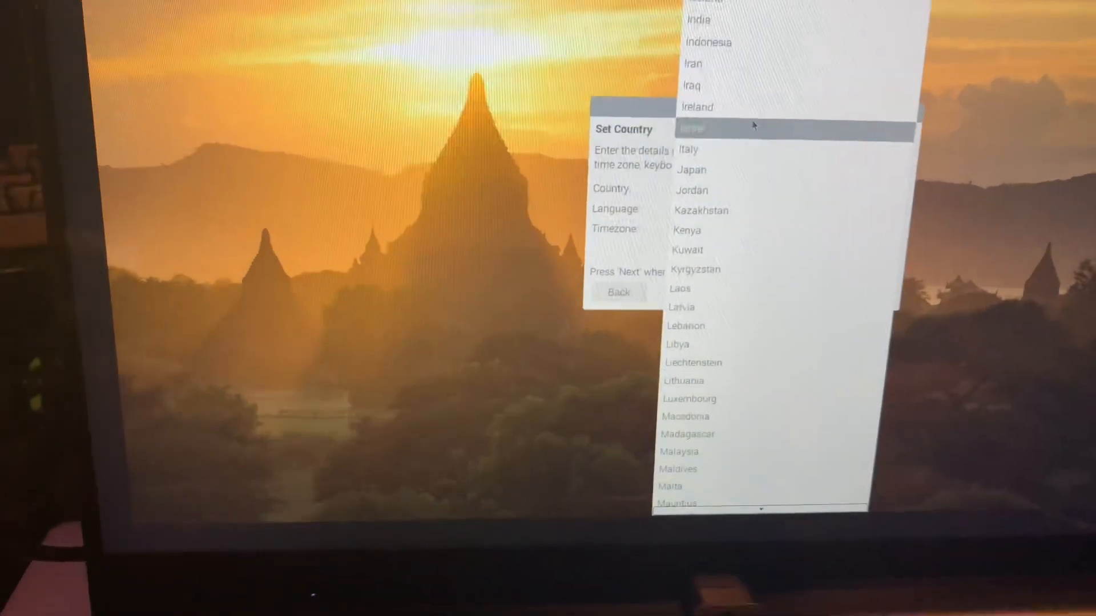
{"action": "left_click", "coordinate": [696, 107]}
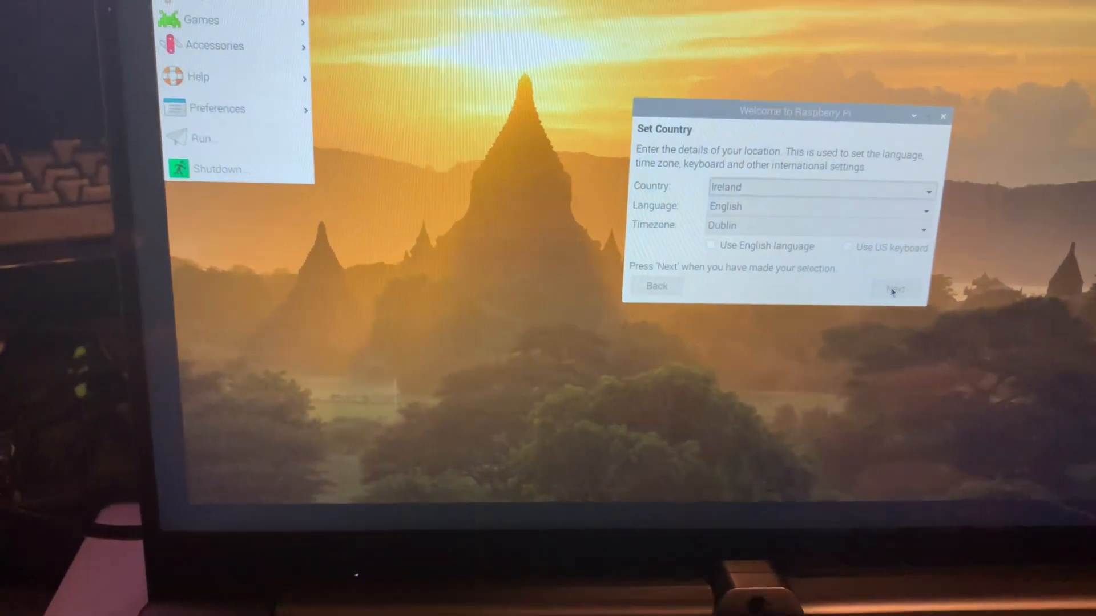
{"action": "left_click", "coordinate": [894, 287]}
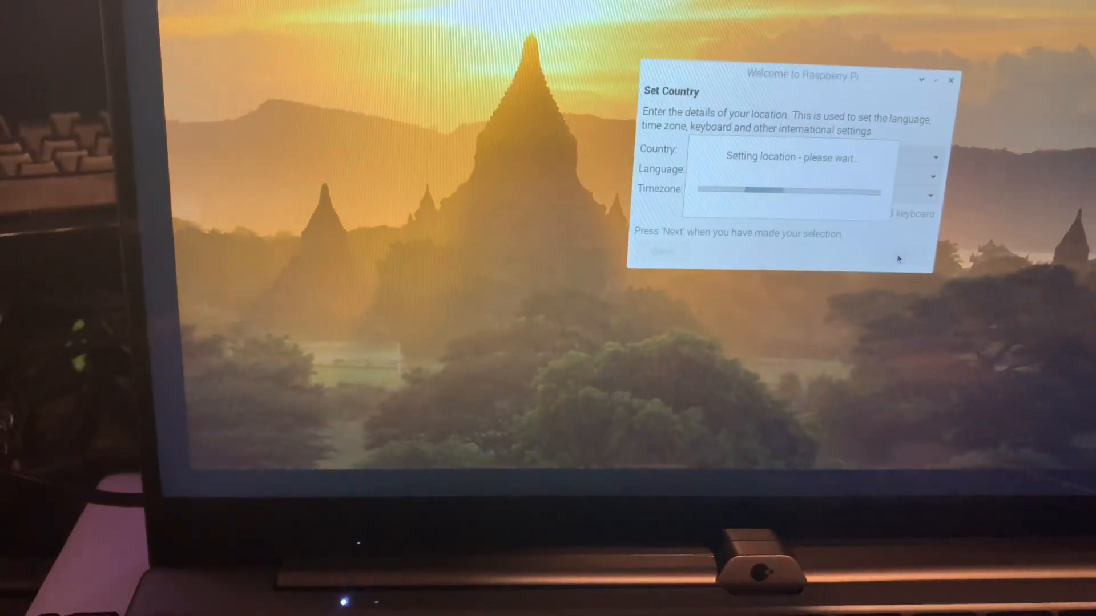